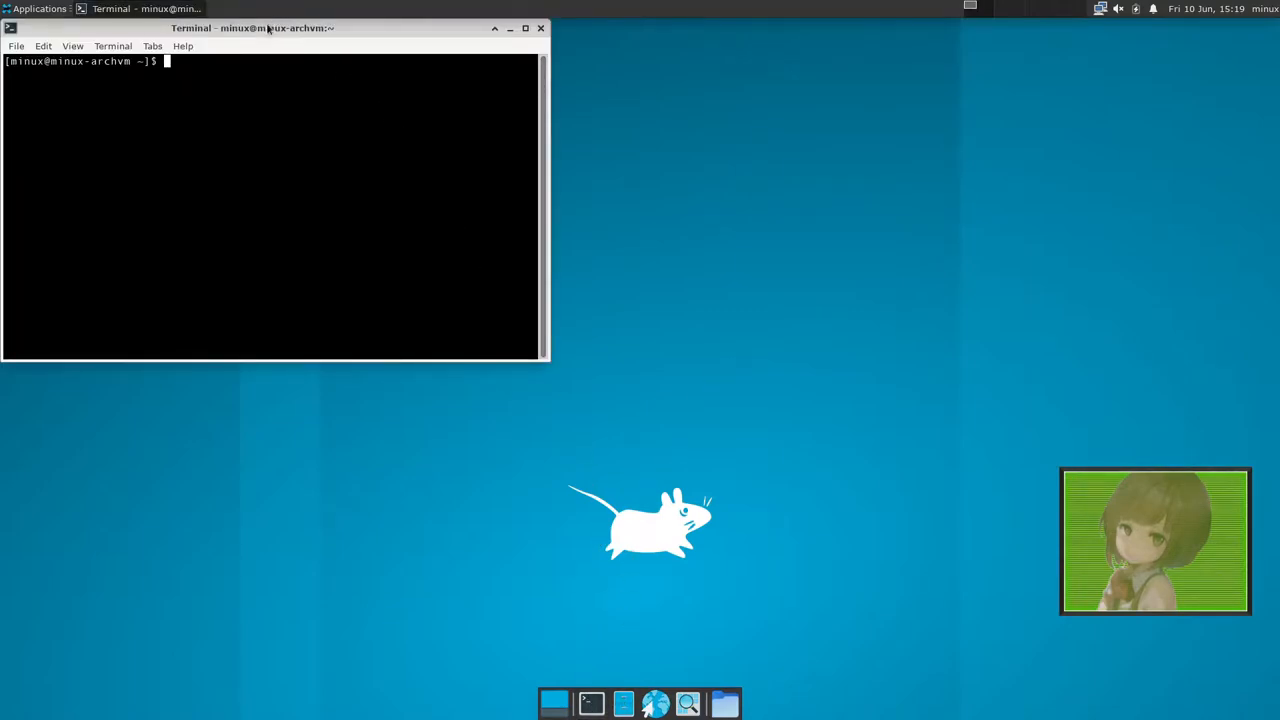
# Centre the terminal and run pacman -Syu without sudo, hitting the root-required error.
pyautogui.moveTo(252, 28); pyautogui.dragTo(620, 204)
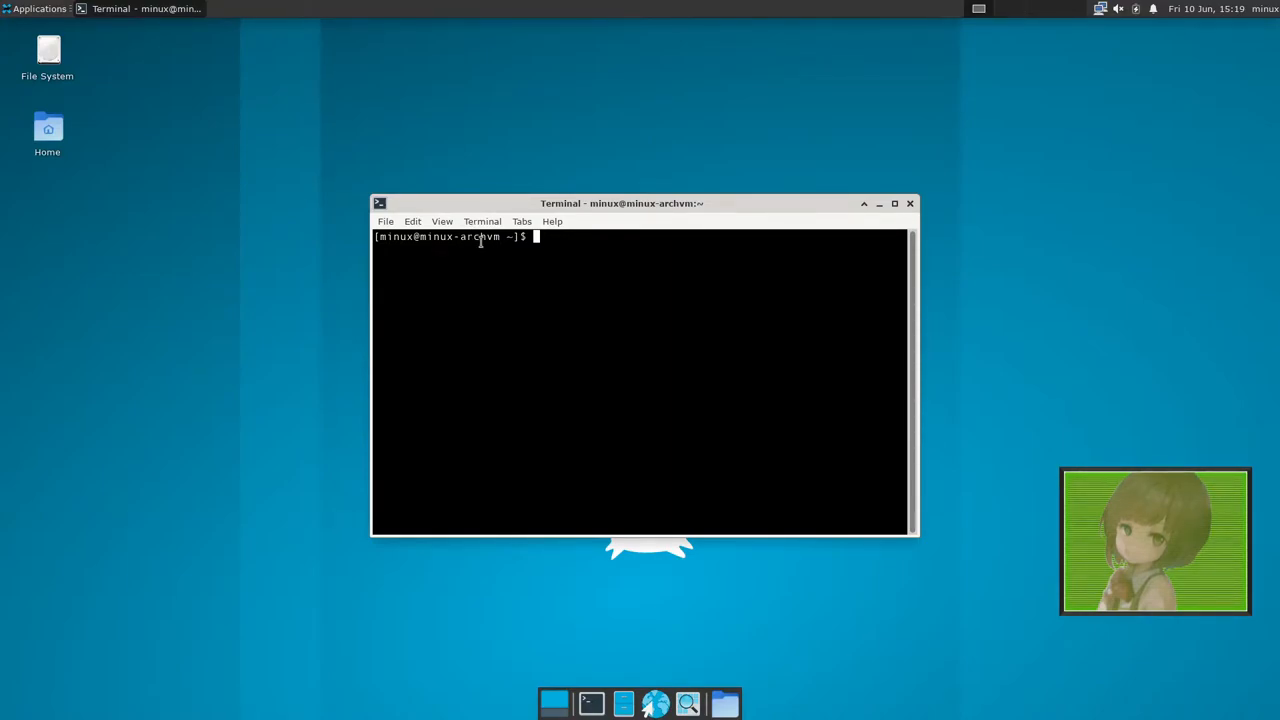
pyautogui.write('pac')
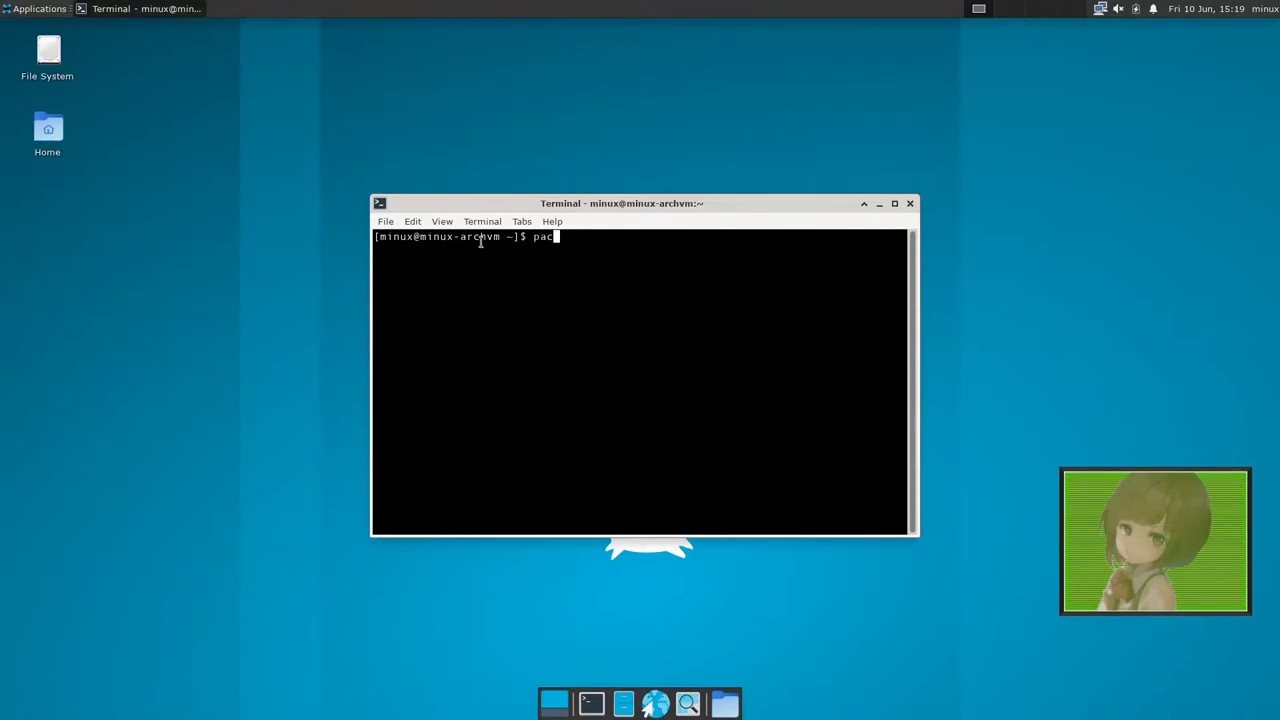
pyautogui.write('man -S')
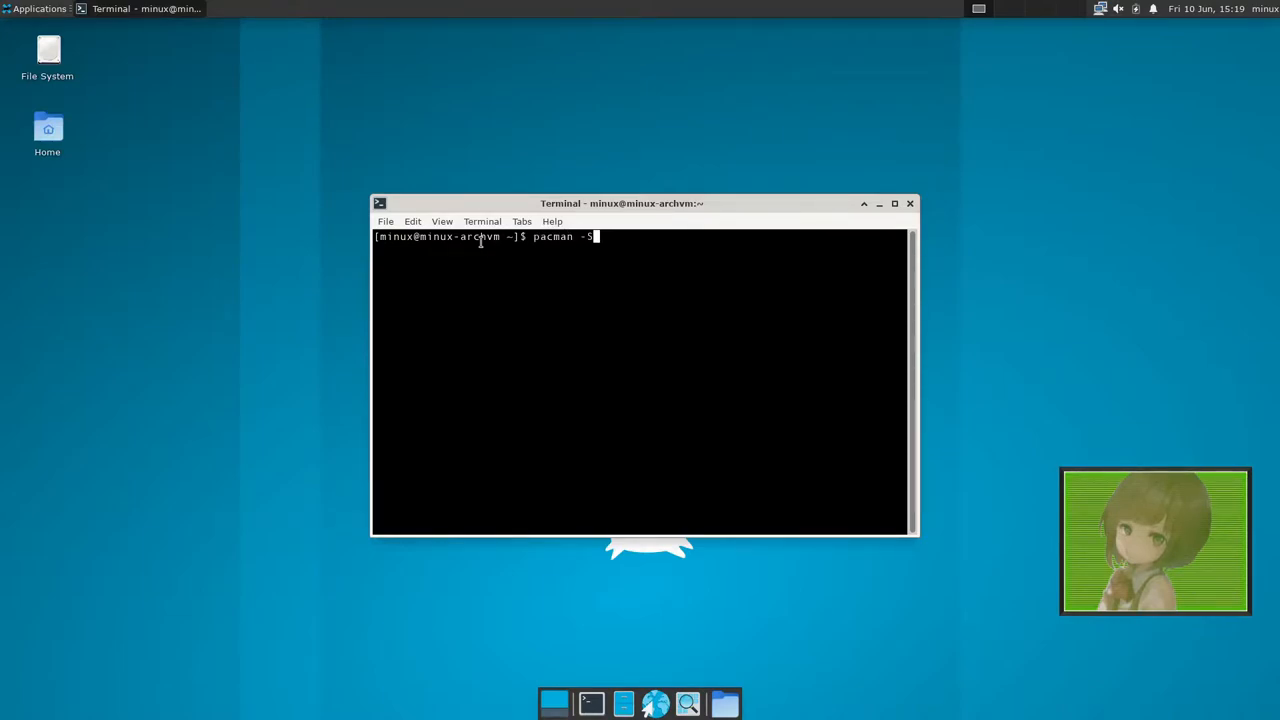
pyautogui.write('yu')
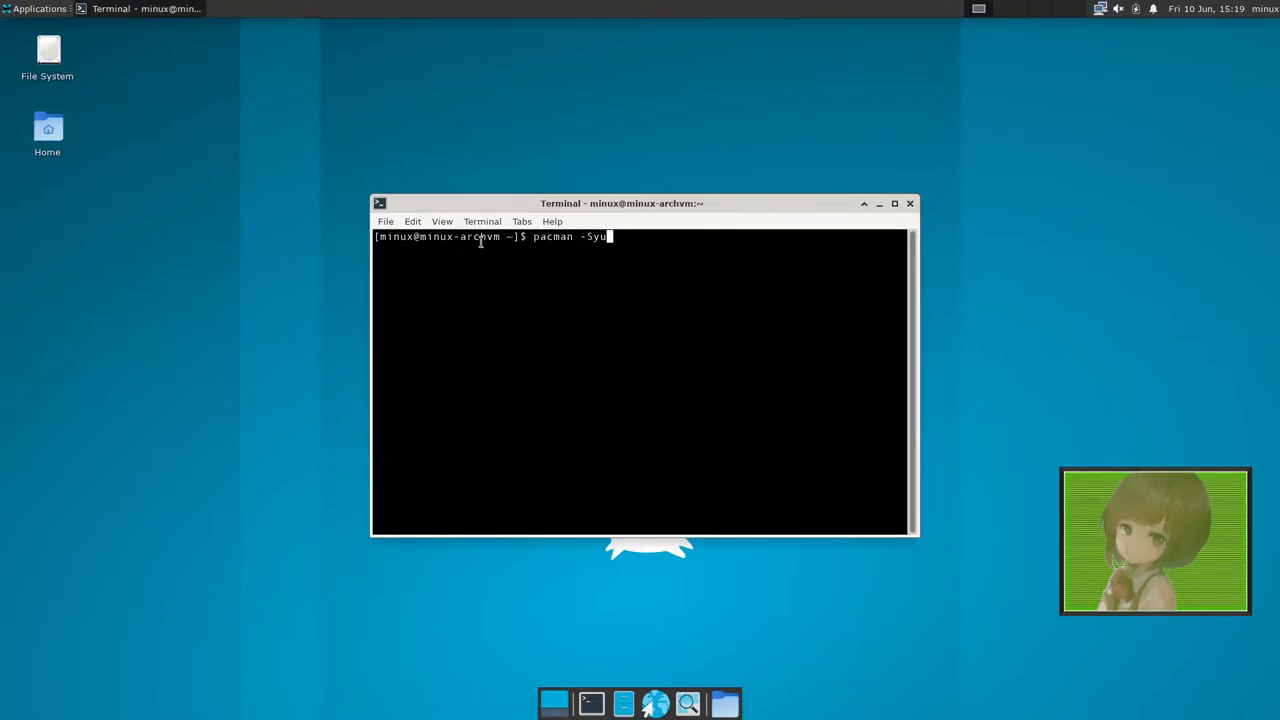
pyautogui.press('Return')
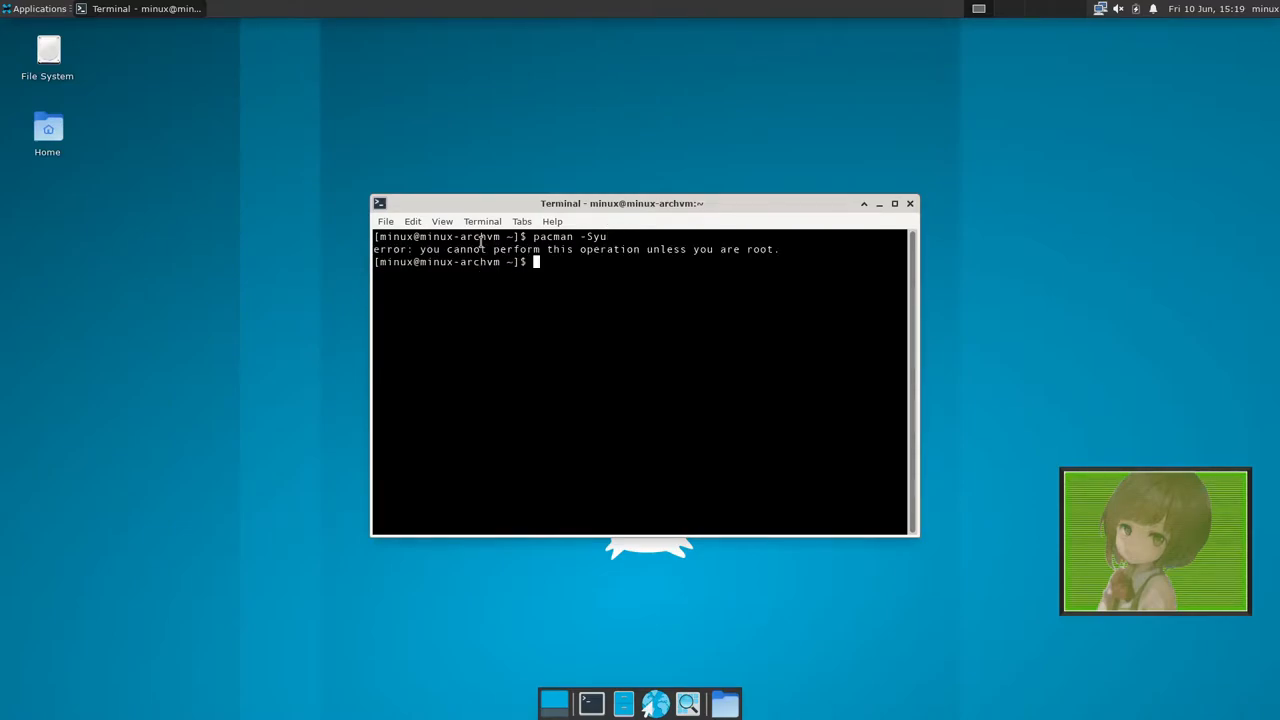
# Run sudo pacman -Syu, give the password and answer y to complete the upgrade.
pyautogui.write('sudo pacman -Syu')
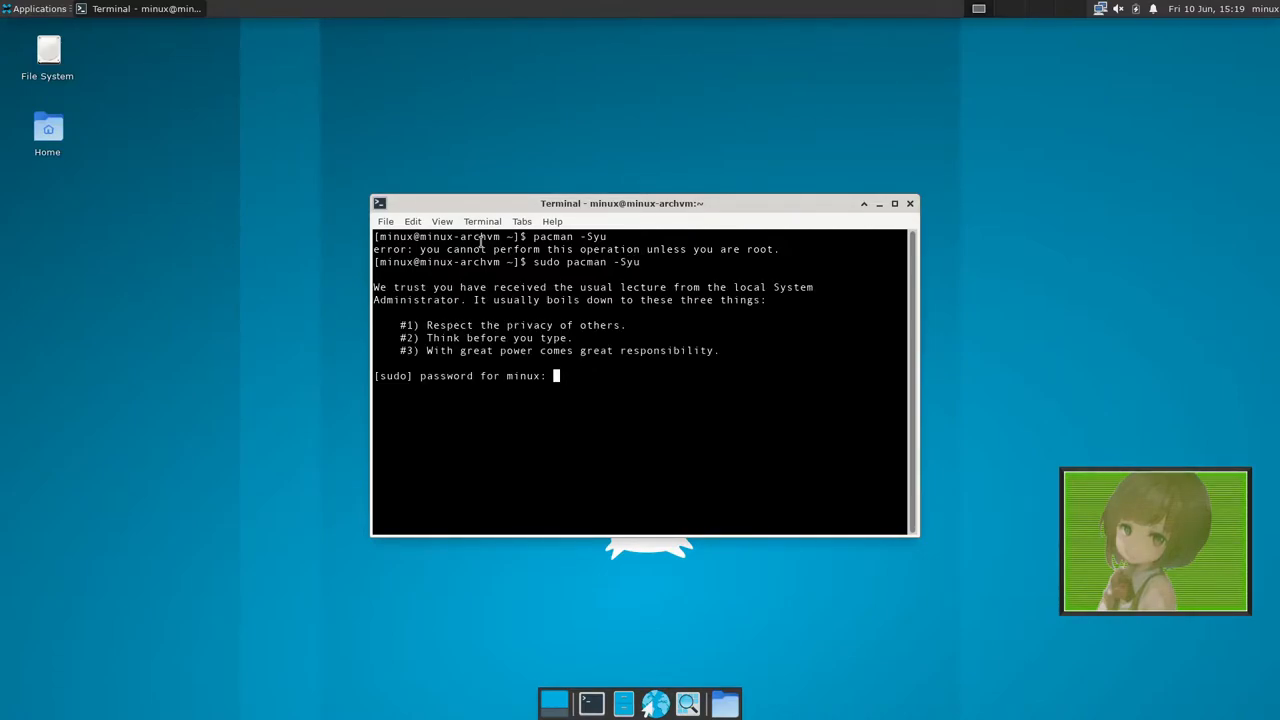
pyautogui.press('Return')
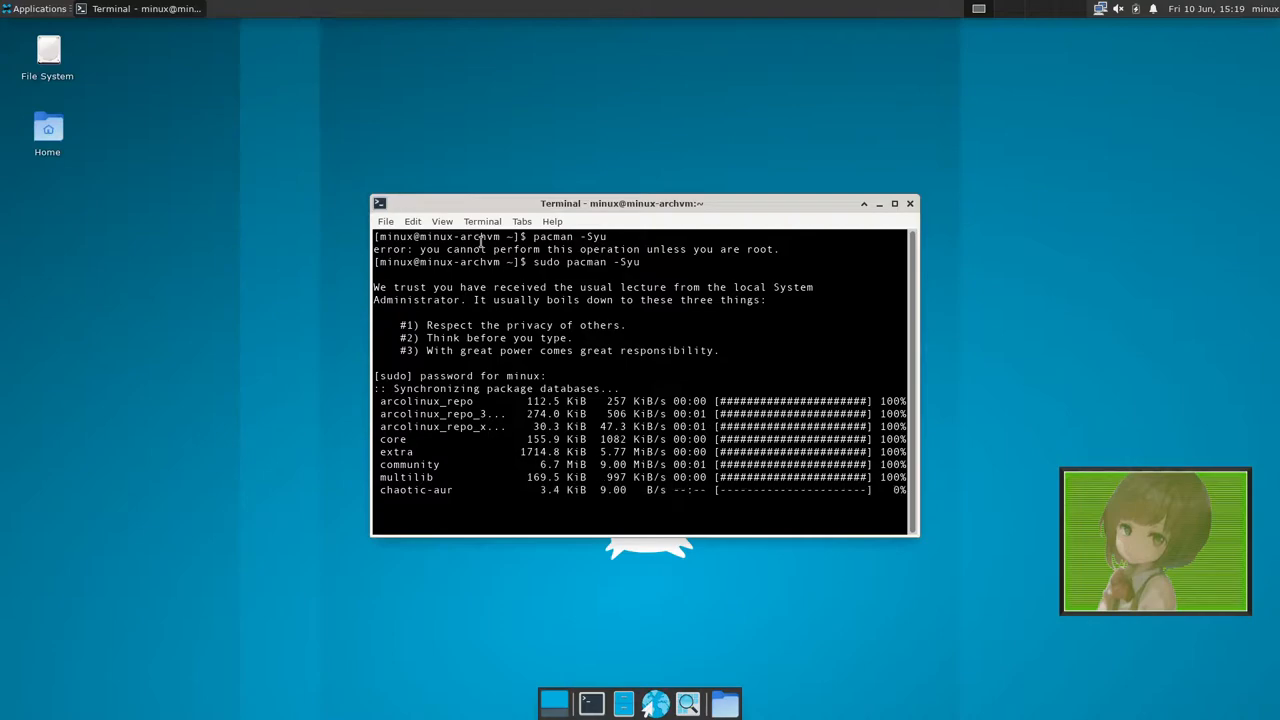
pyautogui.write('y')
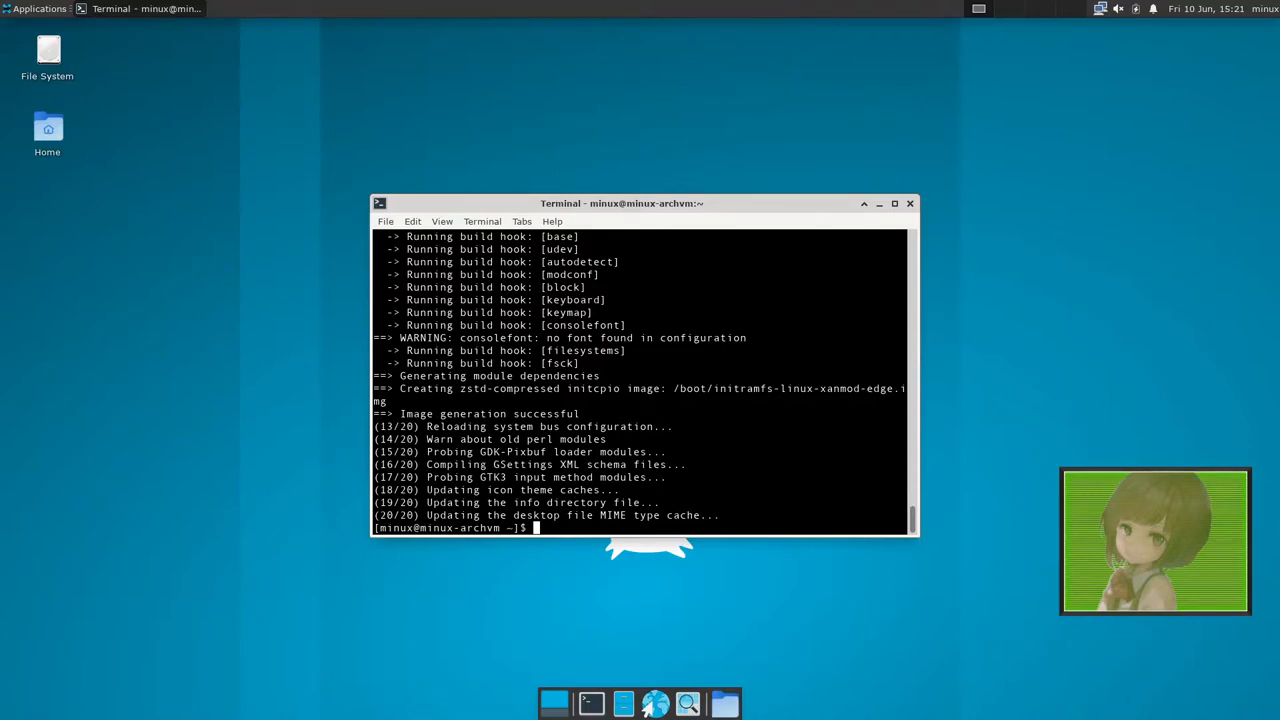
pyautogui.moveTo(720, 400)
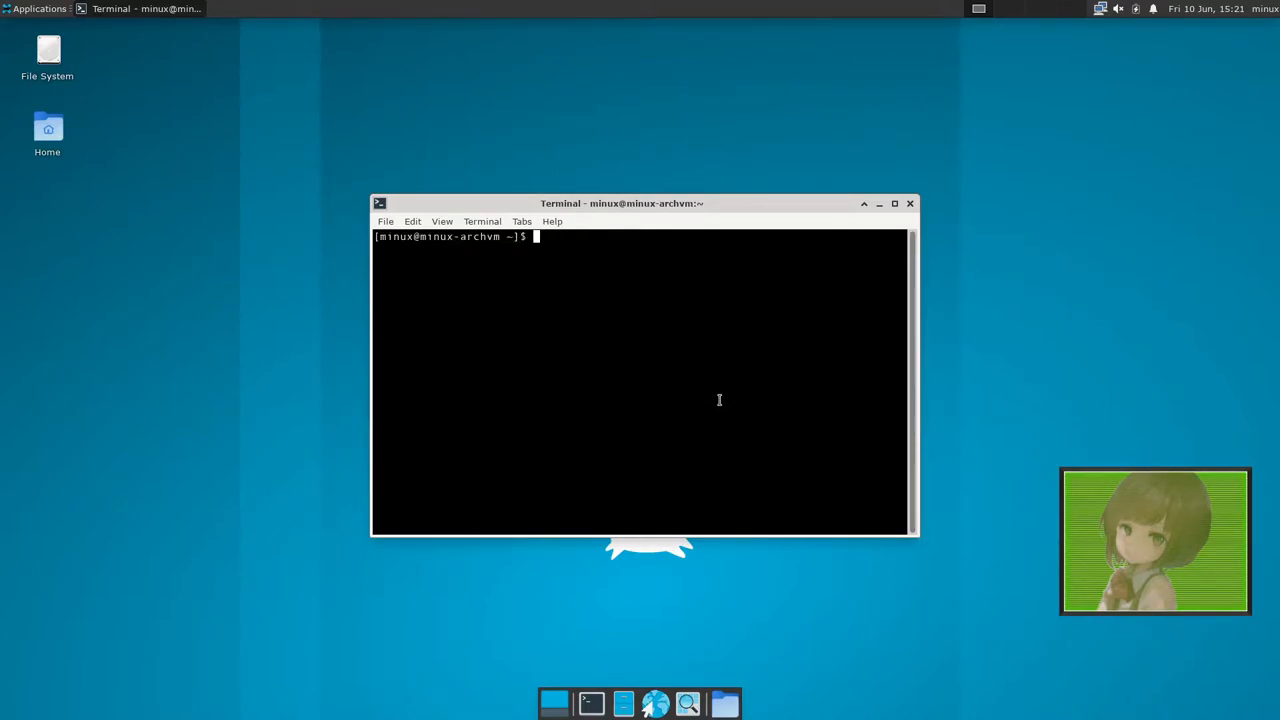
# Run sudo pacman -S git base-devel, confirm reinstalling all 25 packages, then clear the screen.
pyautogui.write('sudo')
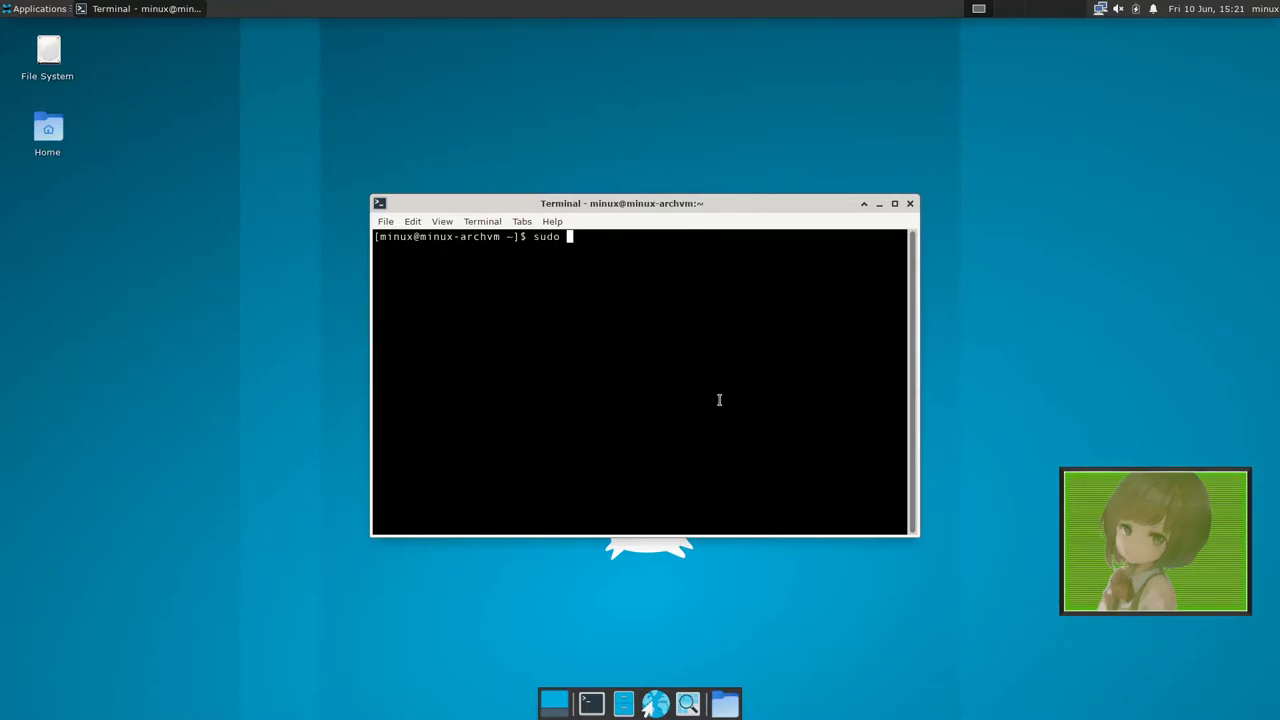
pyautogui.write('pacman')
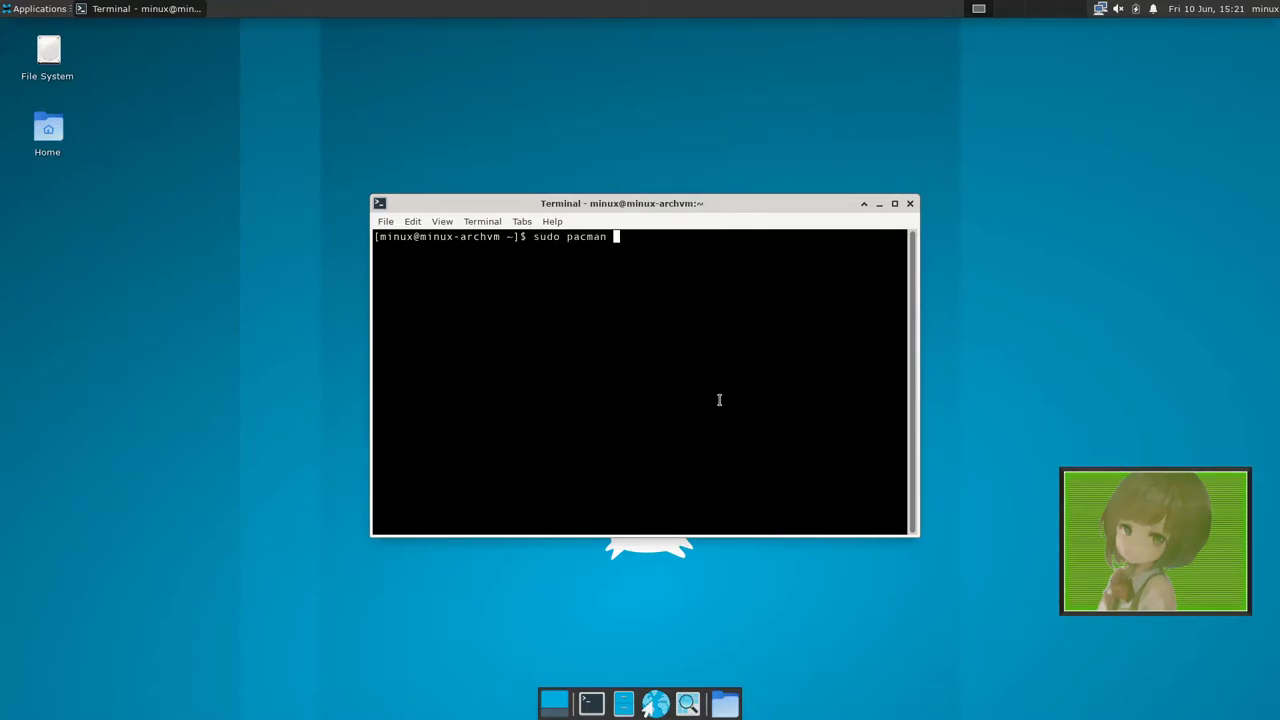
pyautogui.write('-S git')
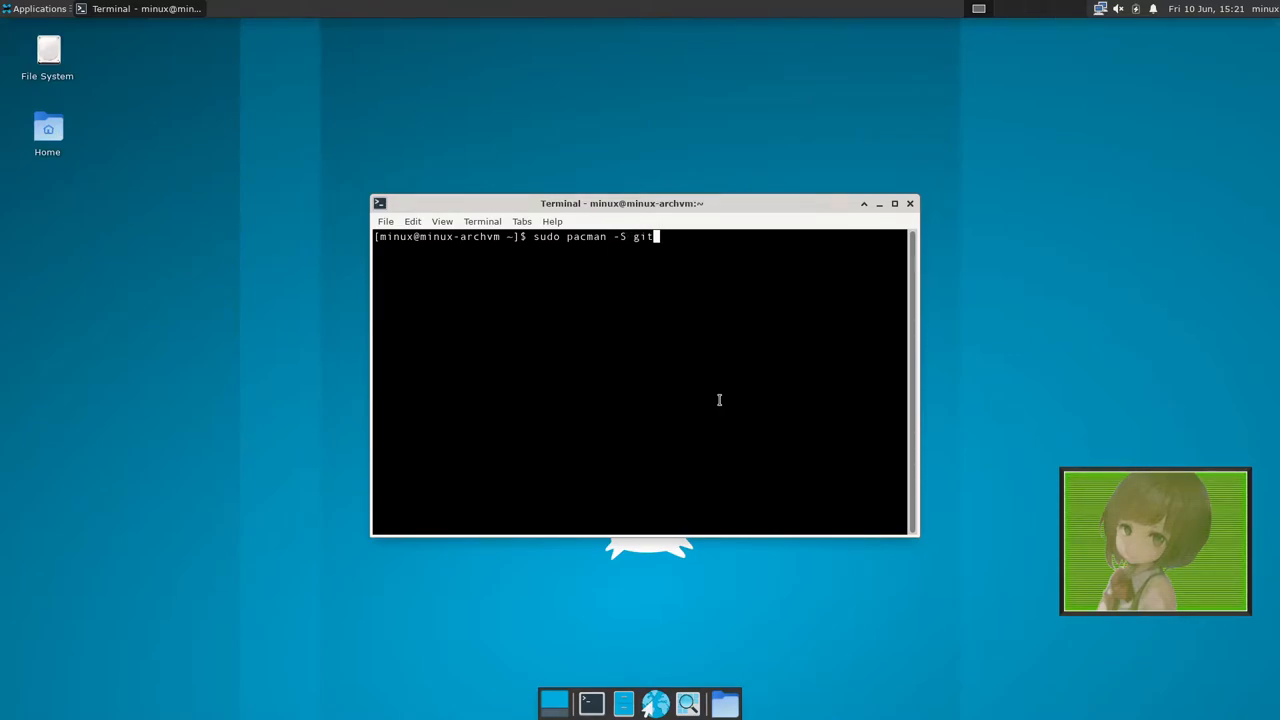
pyautogui.write('base-devel')
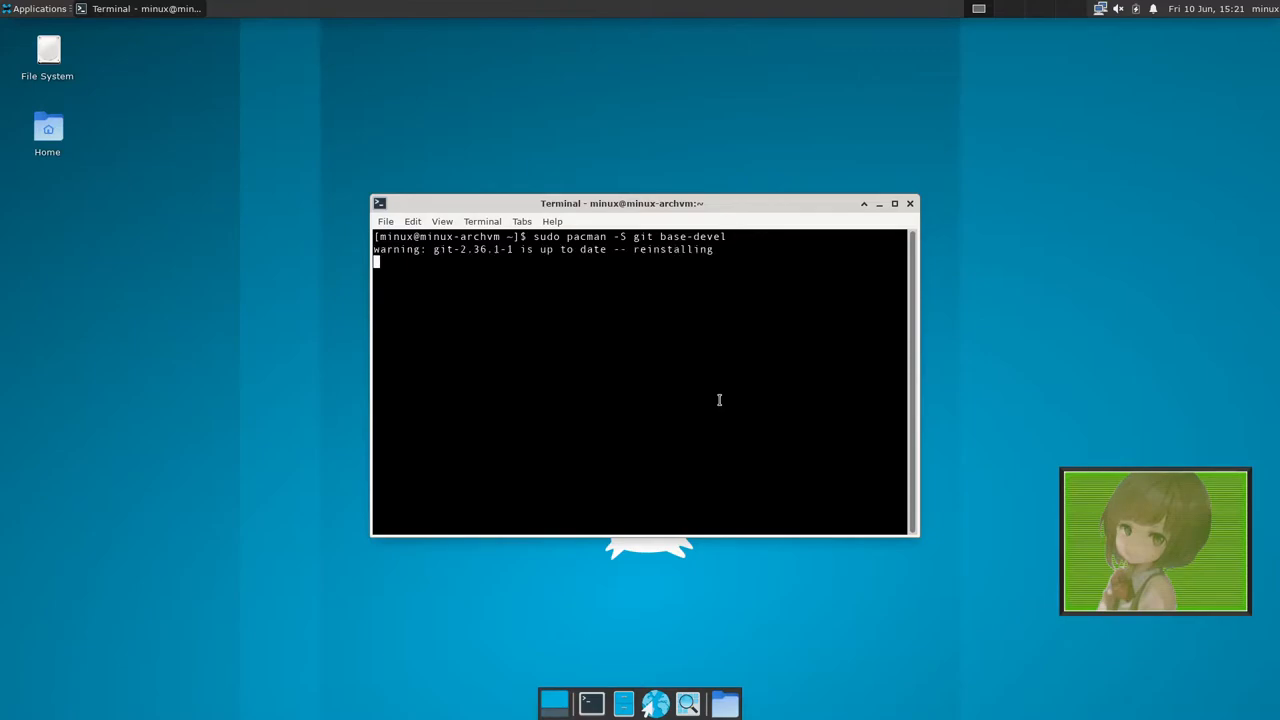
pyautogui.press('Return')
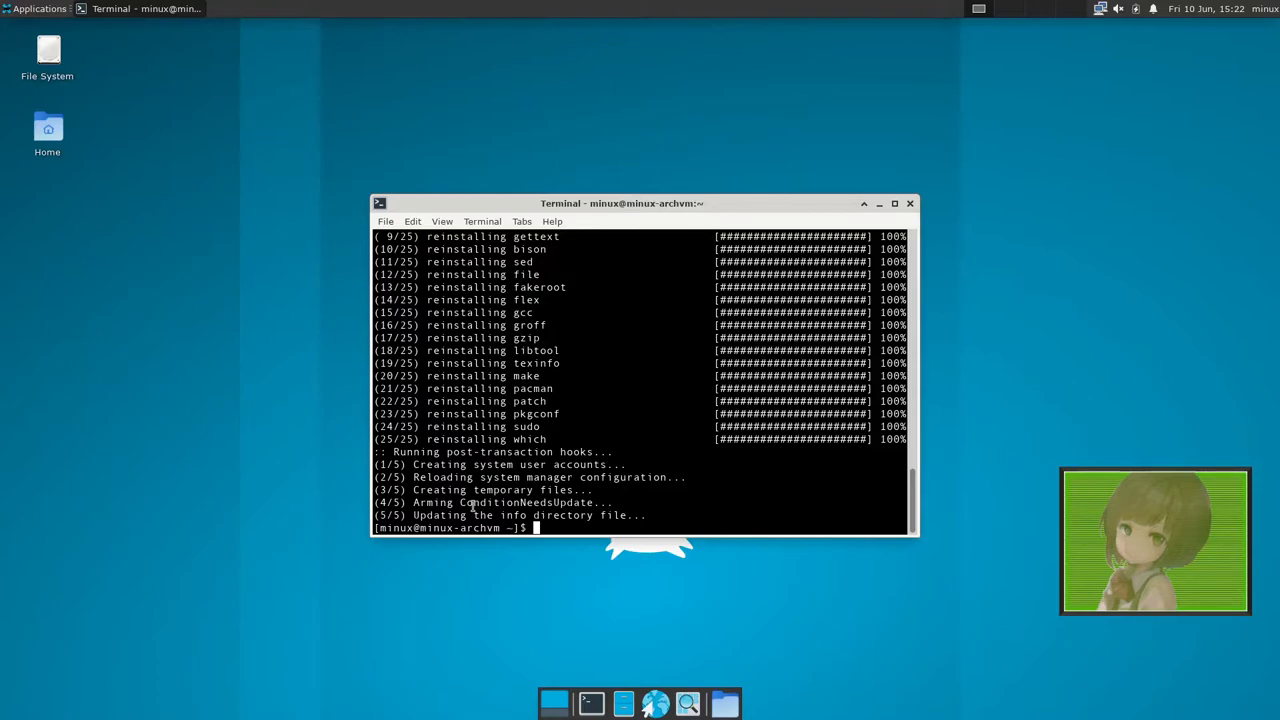
pyautogui.write('cl')
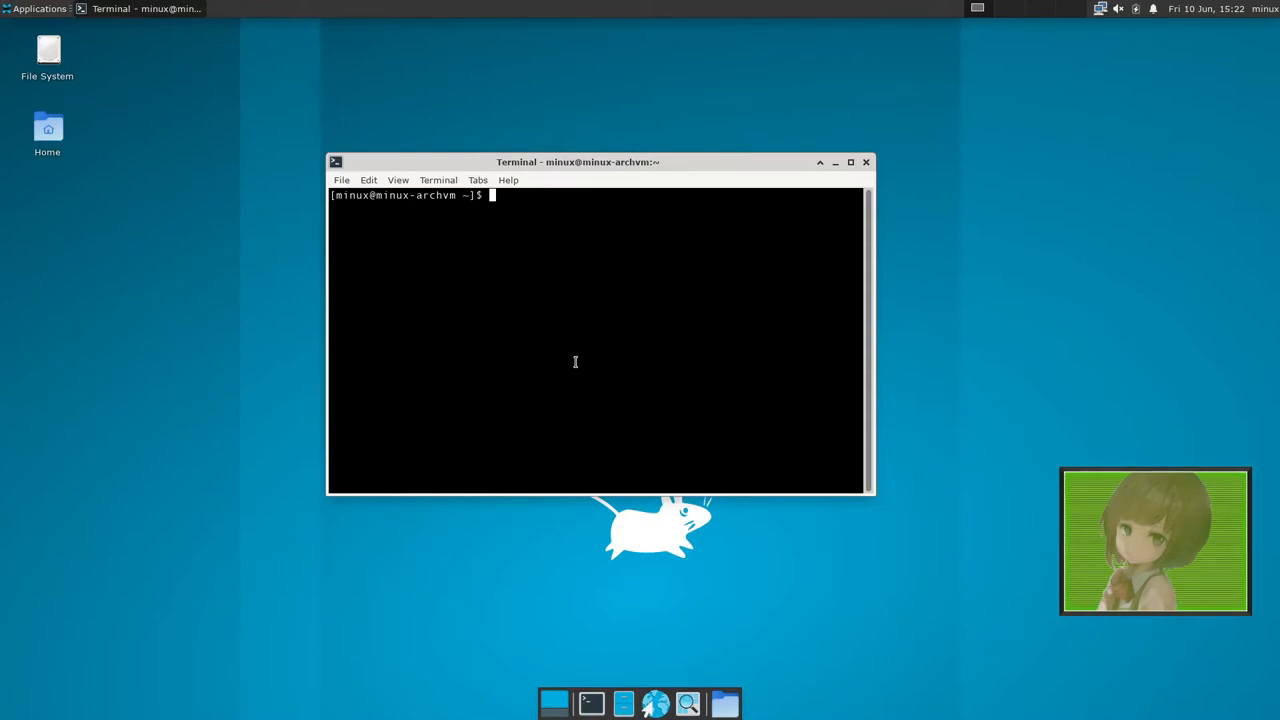
pyautogui.write('8')
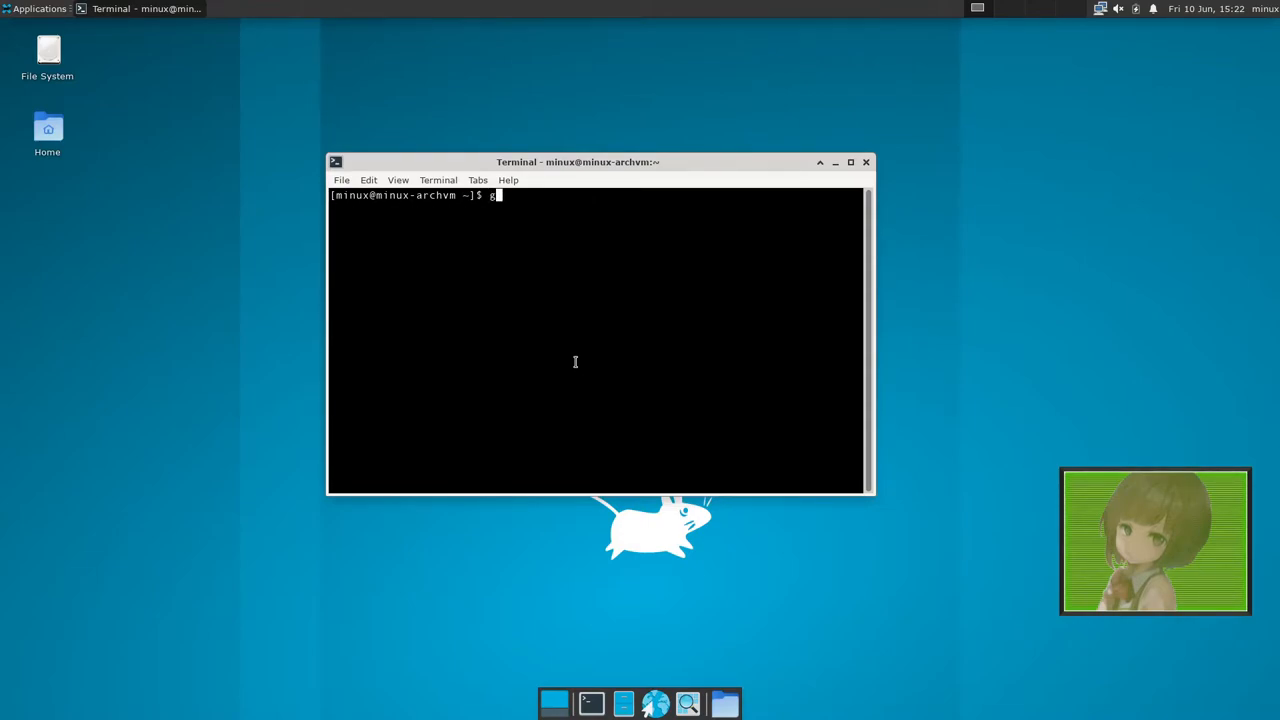
pyautogui.write('git clone htt')
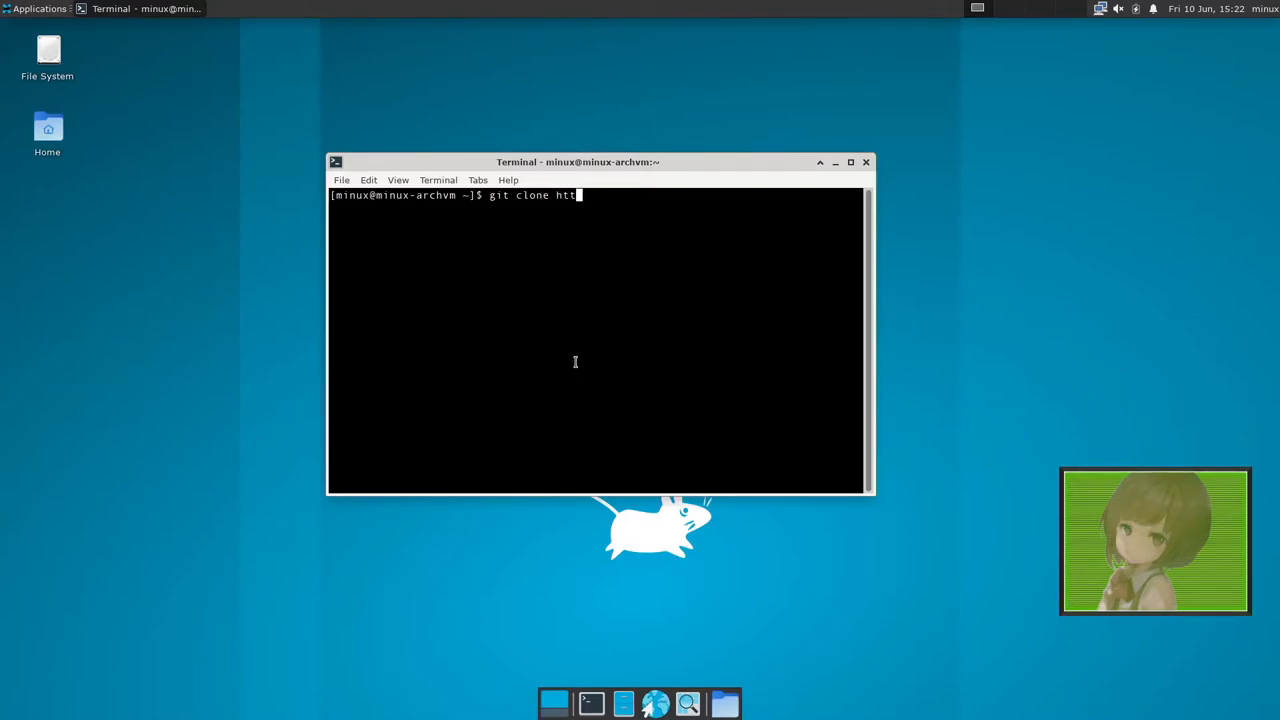
pyautogui.write('ps0')
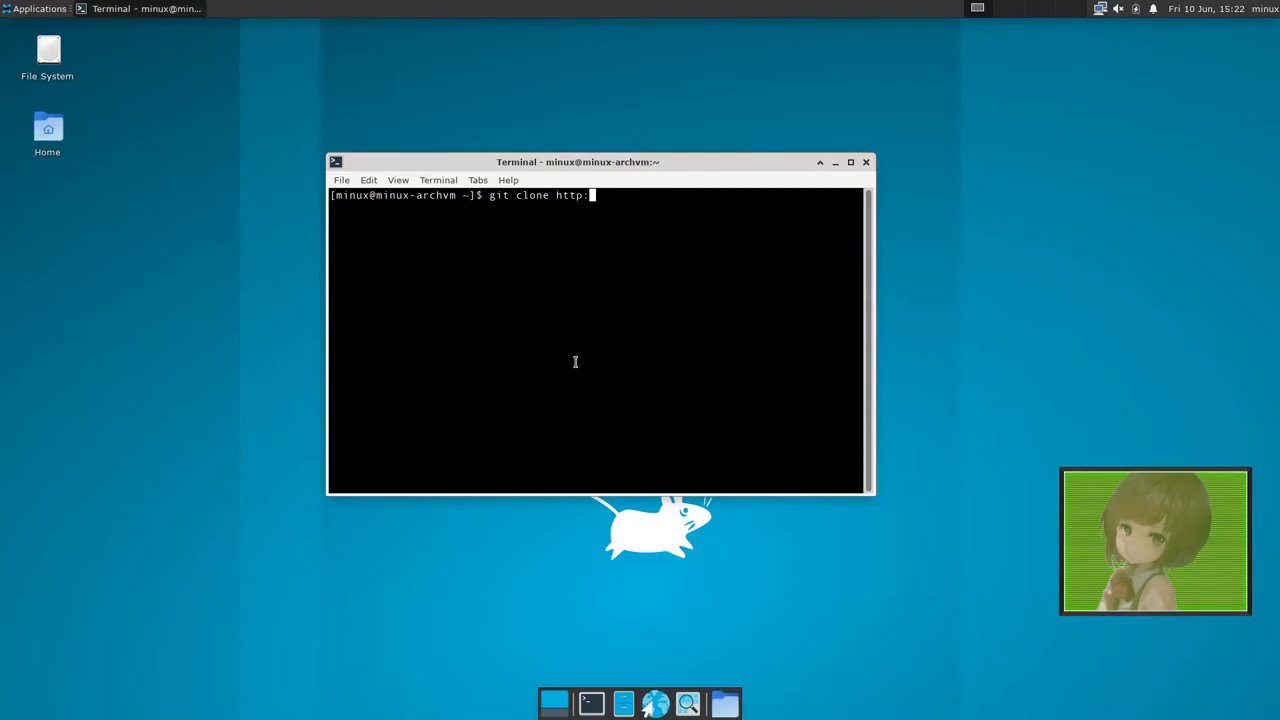
pyautogui.write('s')
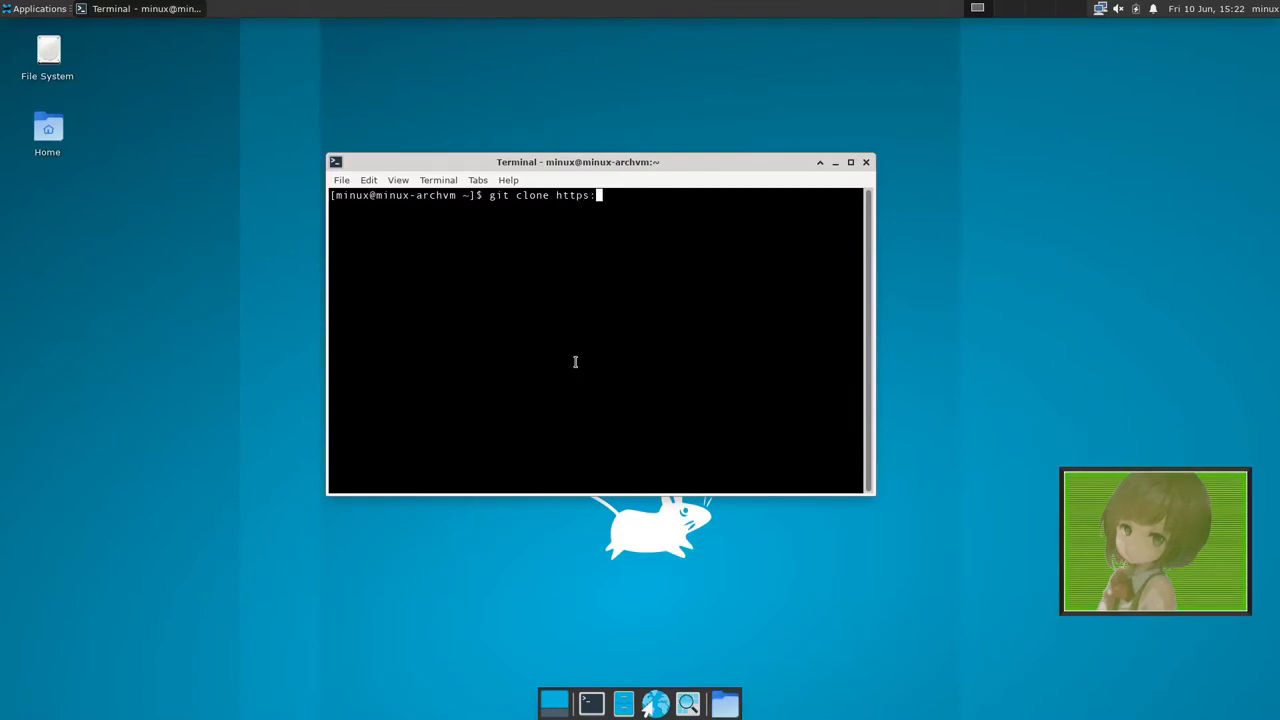
pyautogui.write('//aur.')
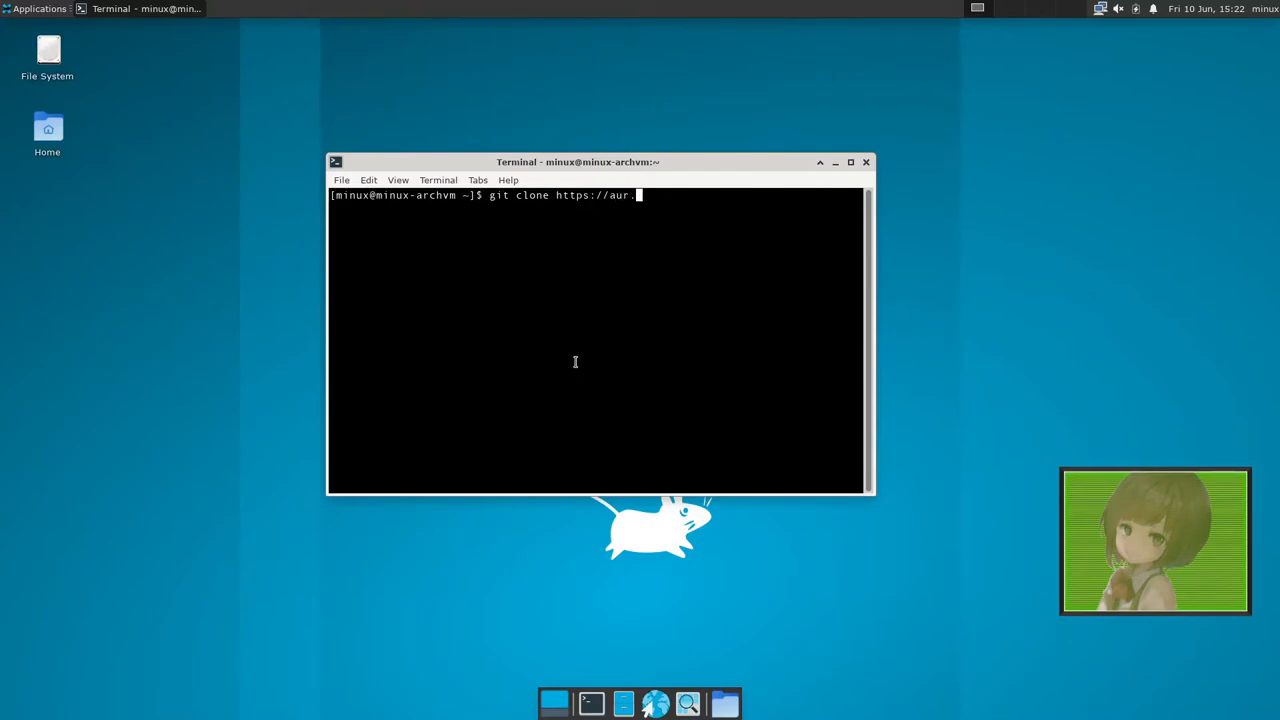
pyautogui.write('archli')
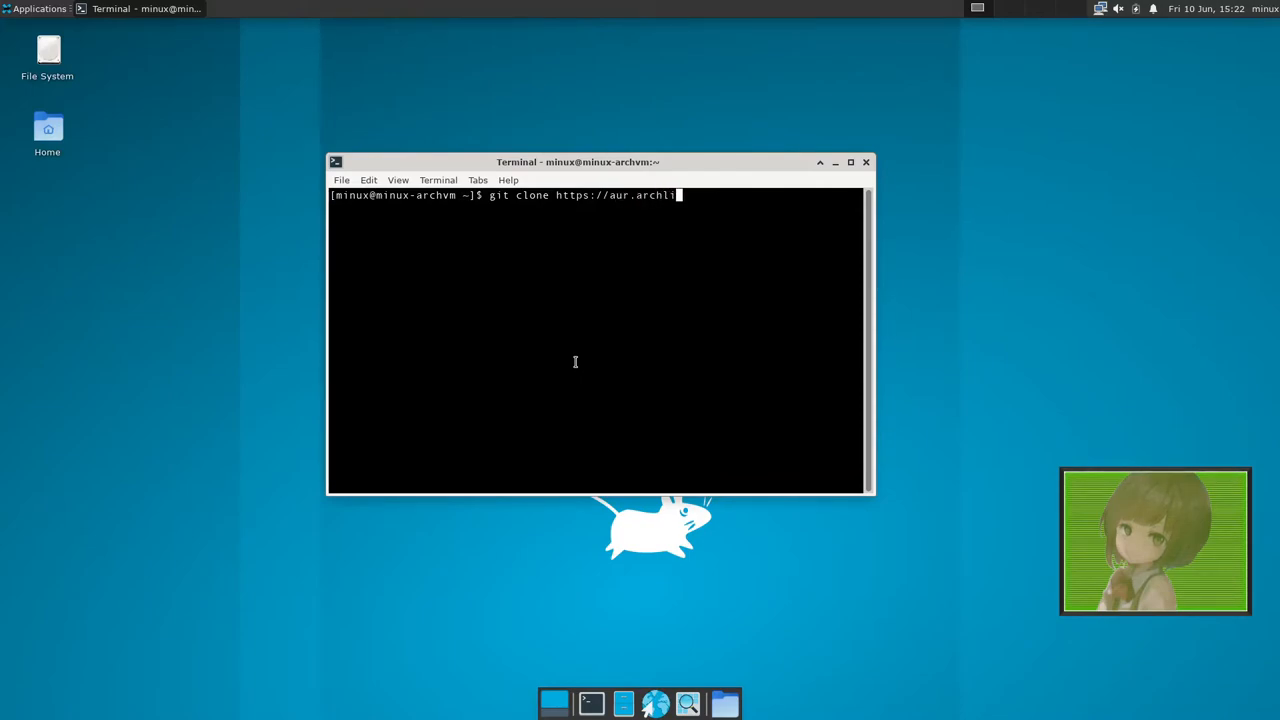
pyautogui.write('nux.')
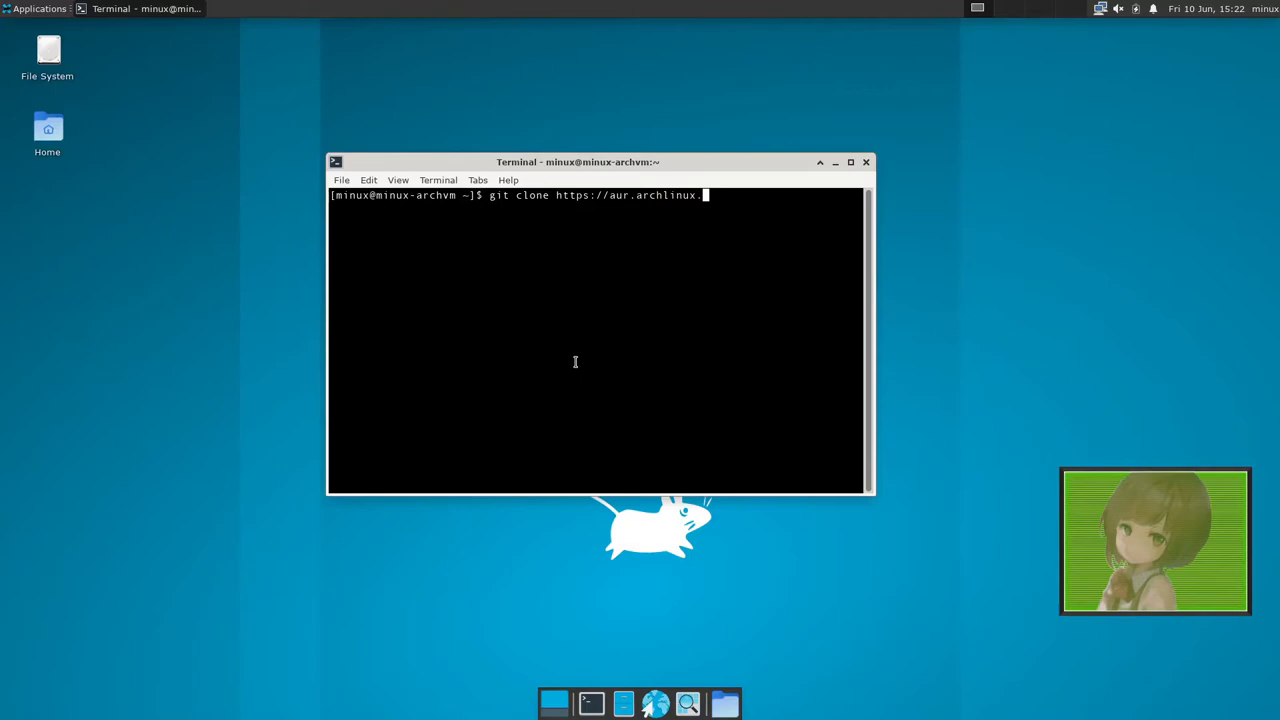
pyautogui.write('org/')
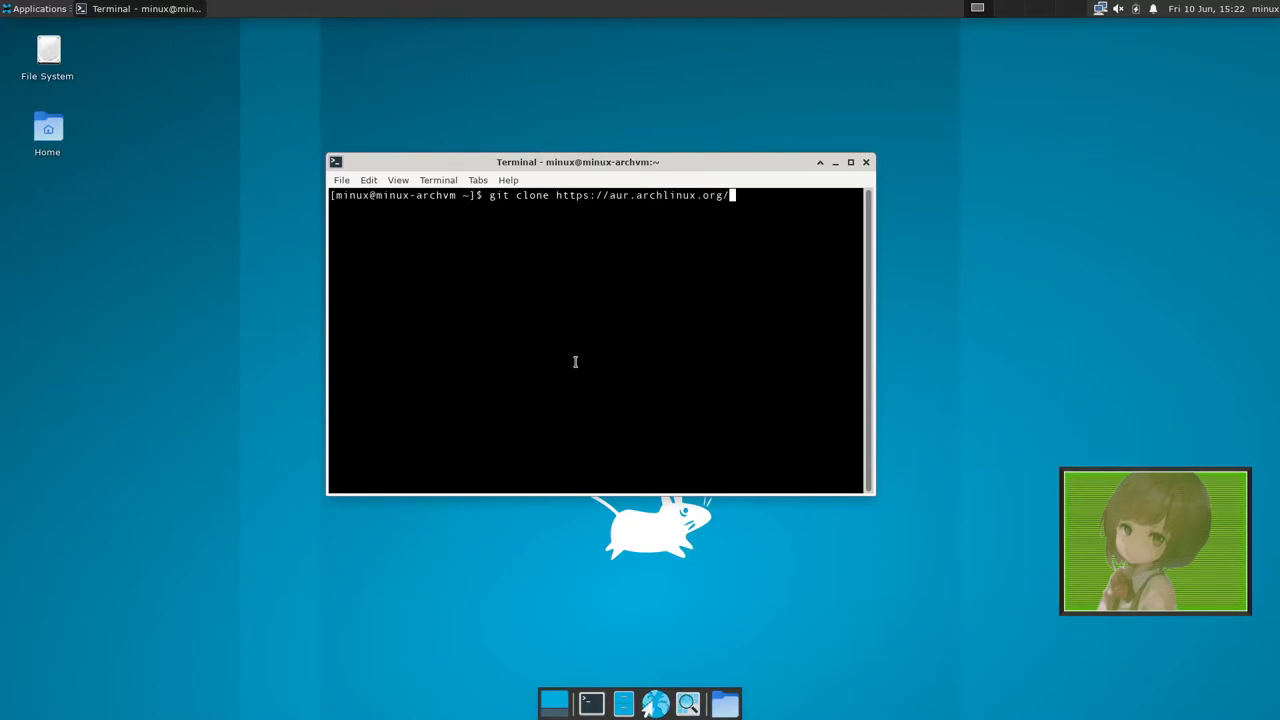
pyautogui.write('yay.git')
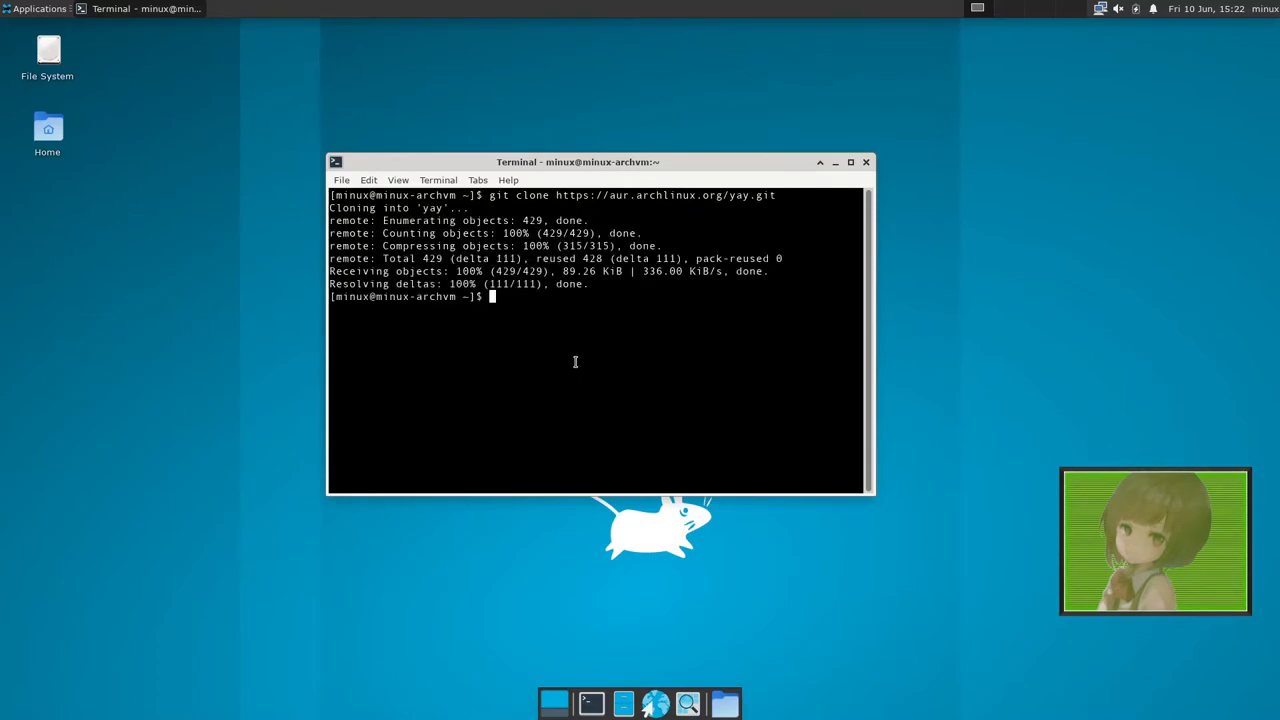
pyautogui.write('cd')
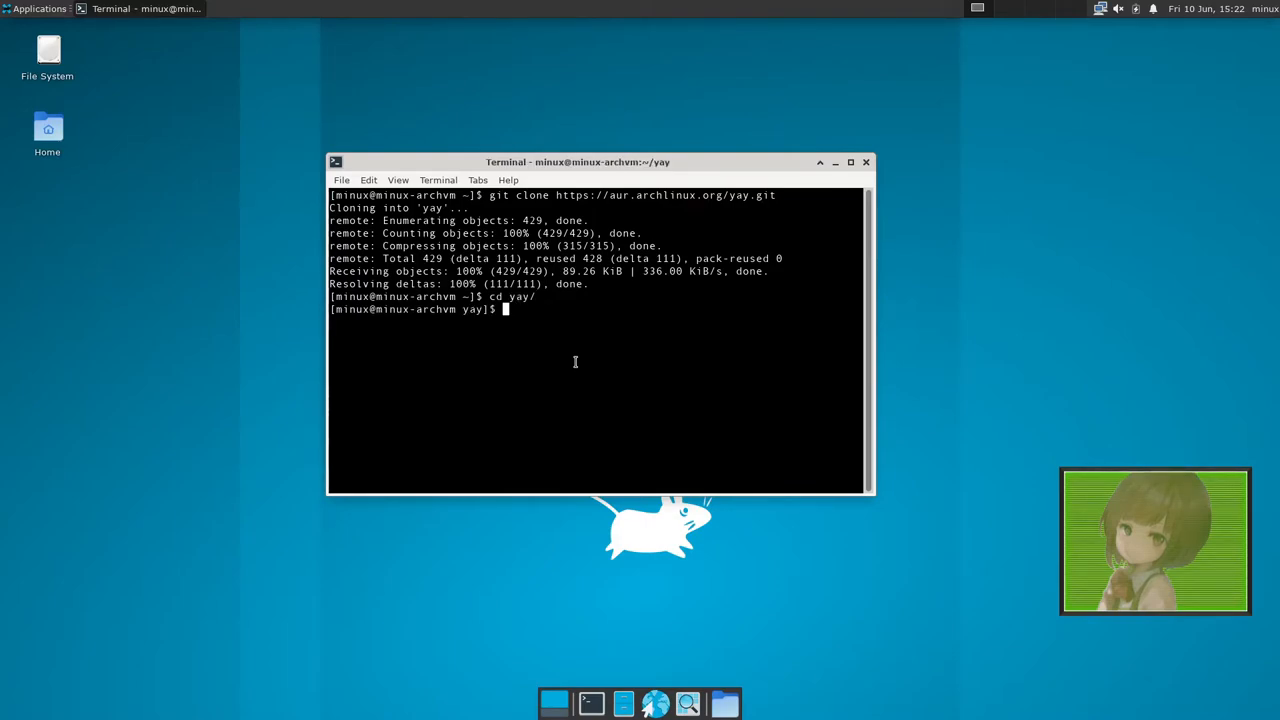
# Run makepkg -si in the yay folder and answer y to install the go dependency.
pyautogui.write('makepkg -')
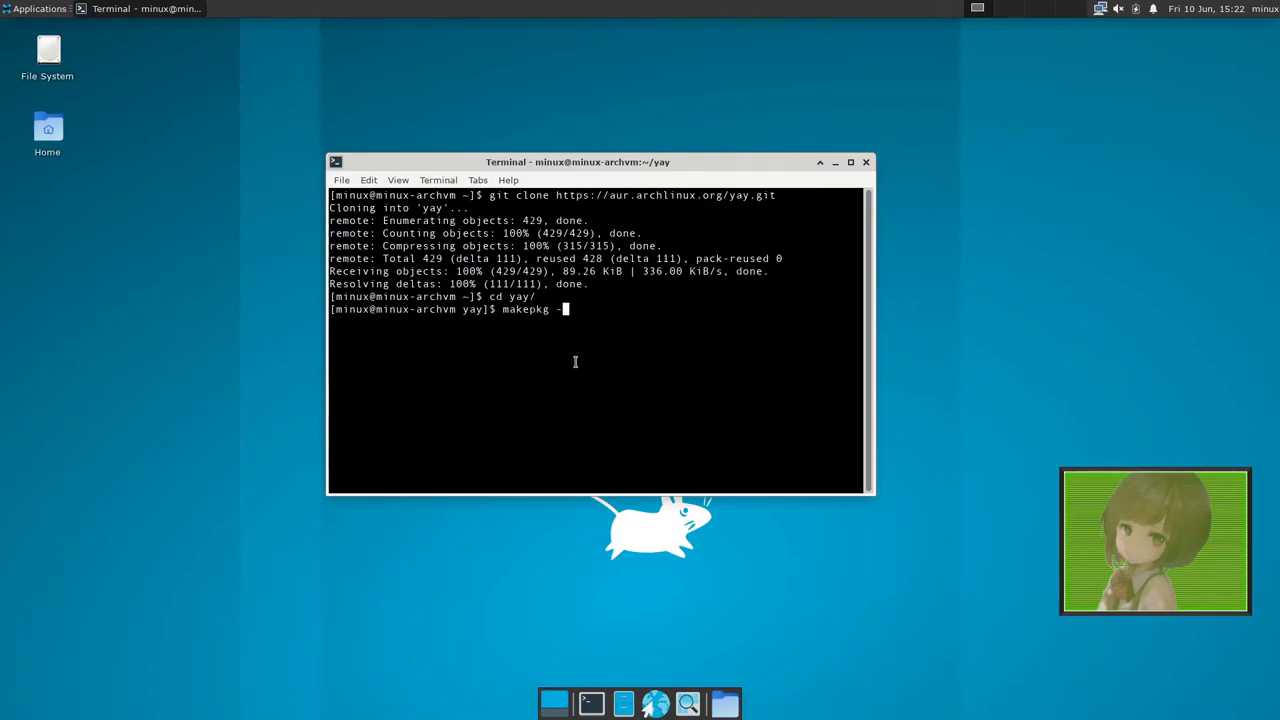
pyautogui.write('si')
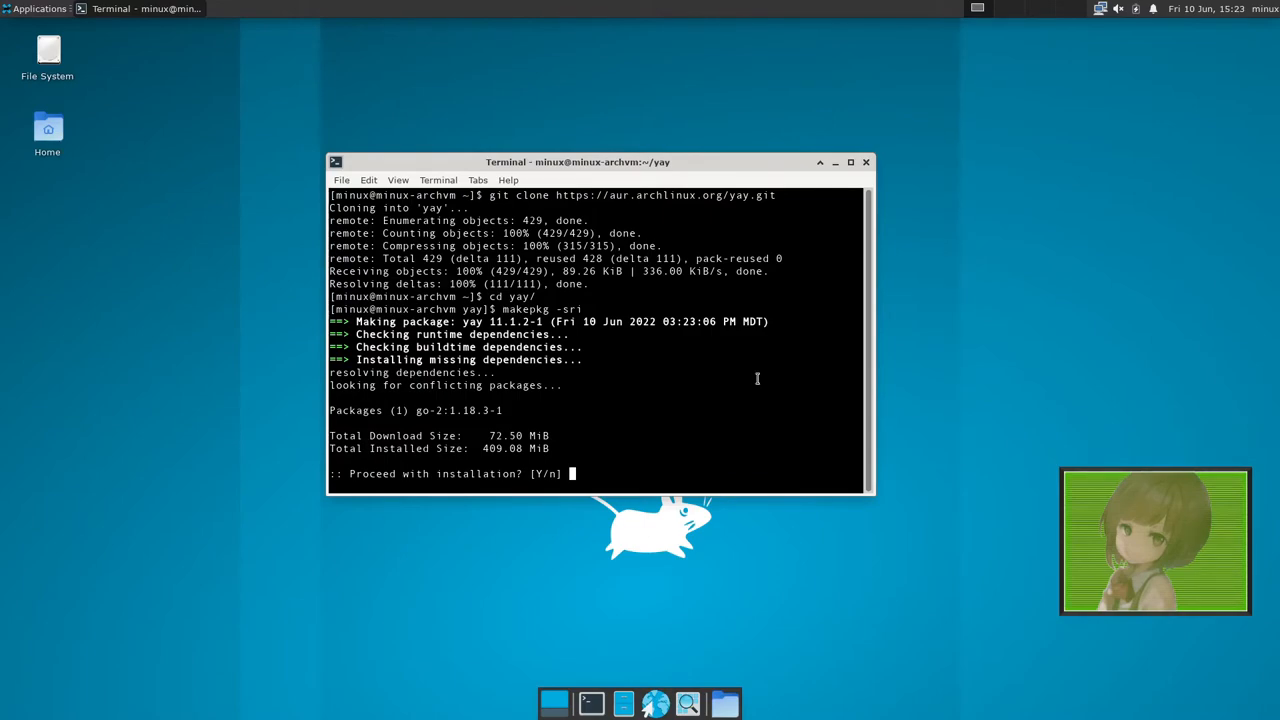
pyautogui.write('y')
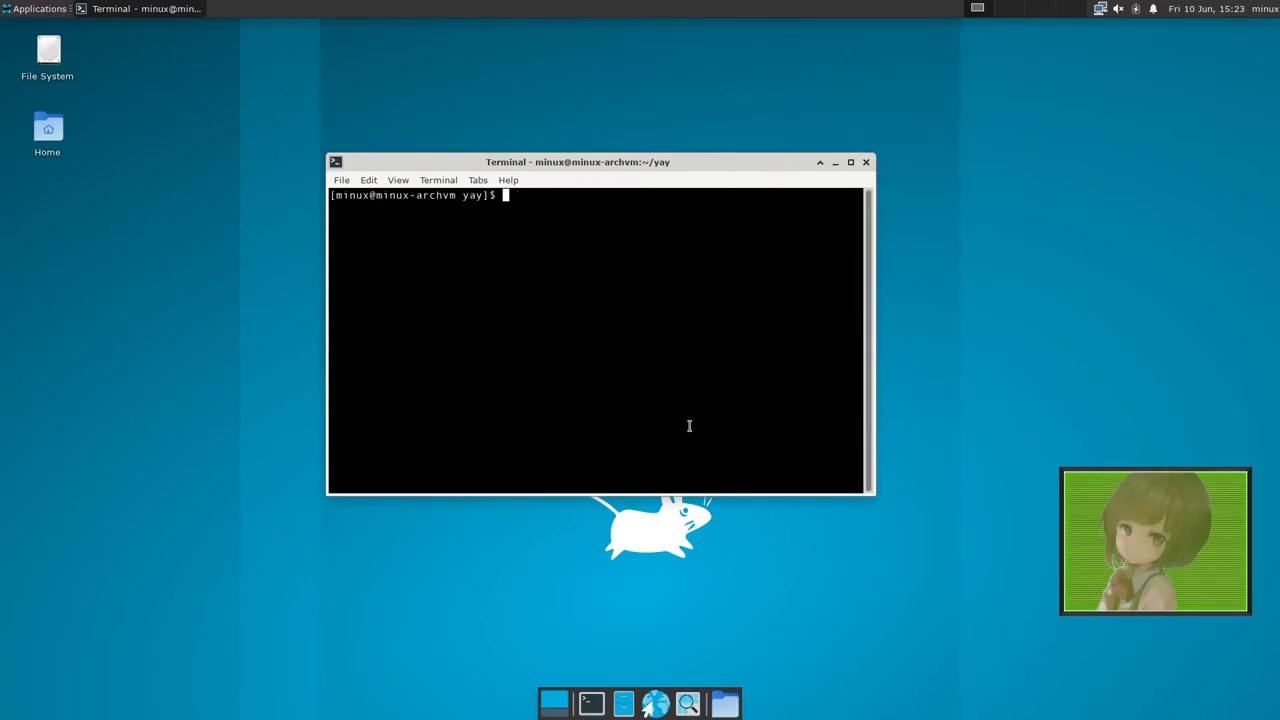
# Run yay to sync databases and upgrade, confirming with y; nothing to do.
pyautogui.write('ya')
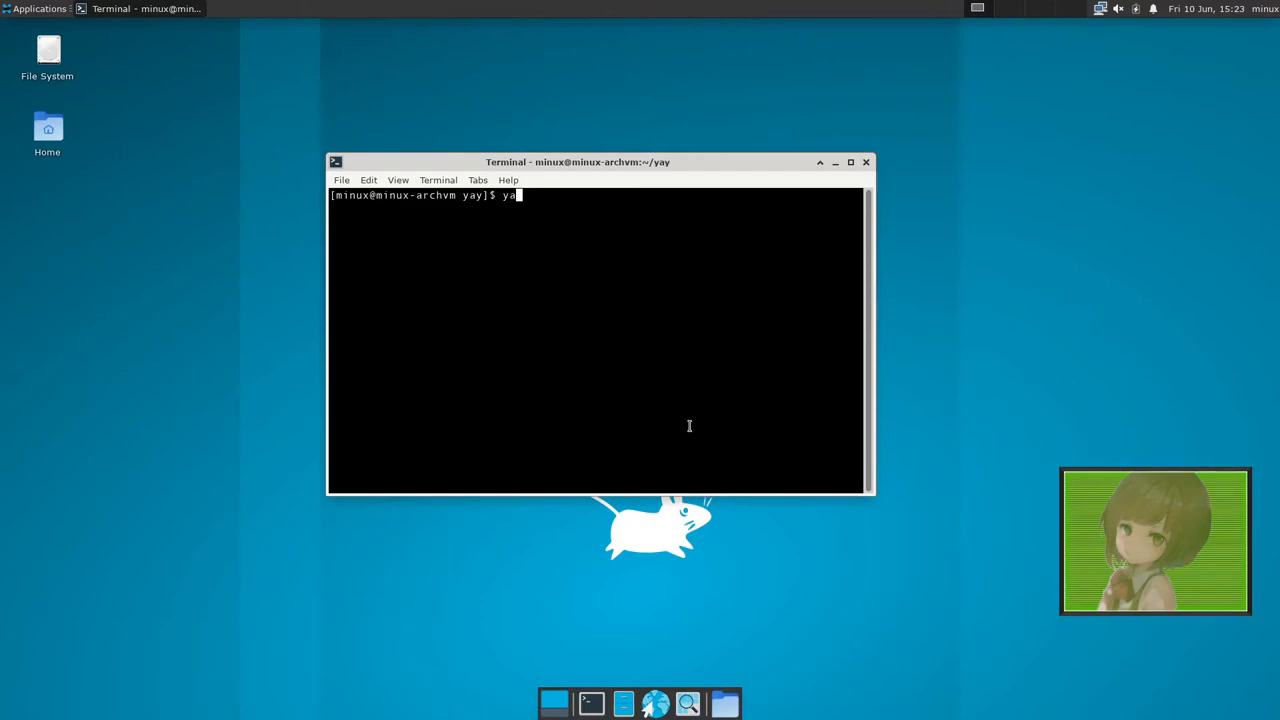
pyautogui.moveTo(596, 260)
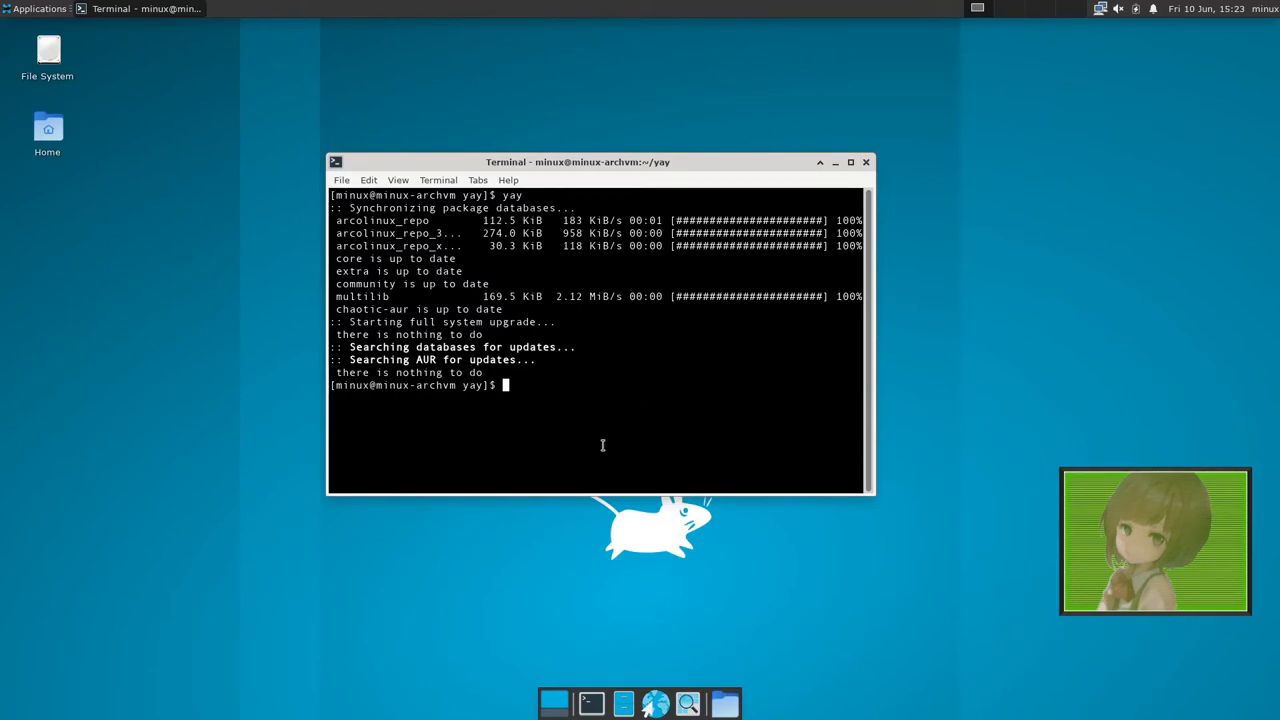
pyautogui.write('yay')
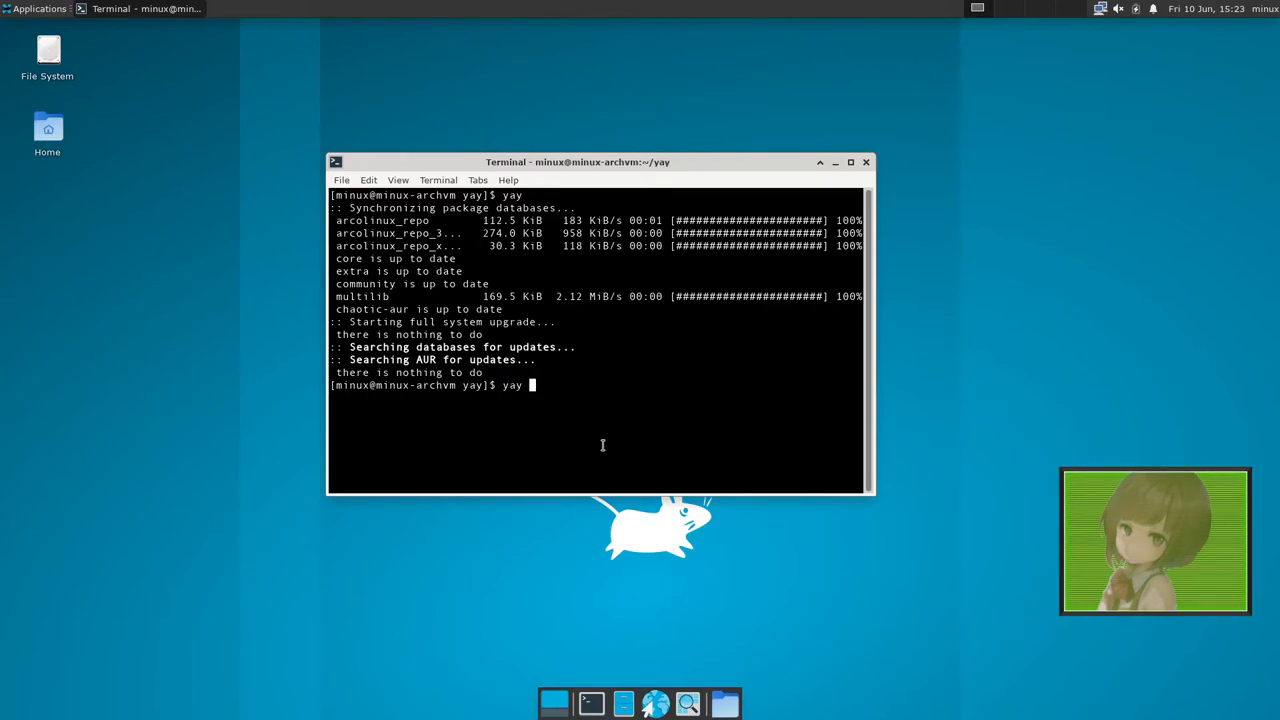
# Run yay discord and scroll through the numbered list of matching packages.
pyautogui.write('di')
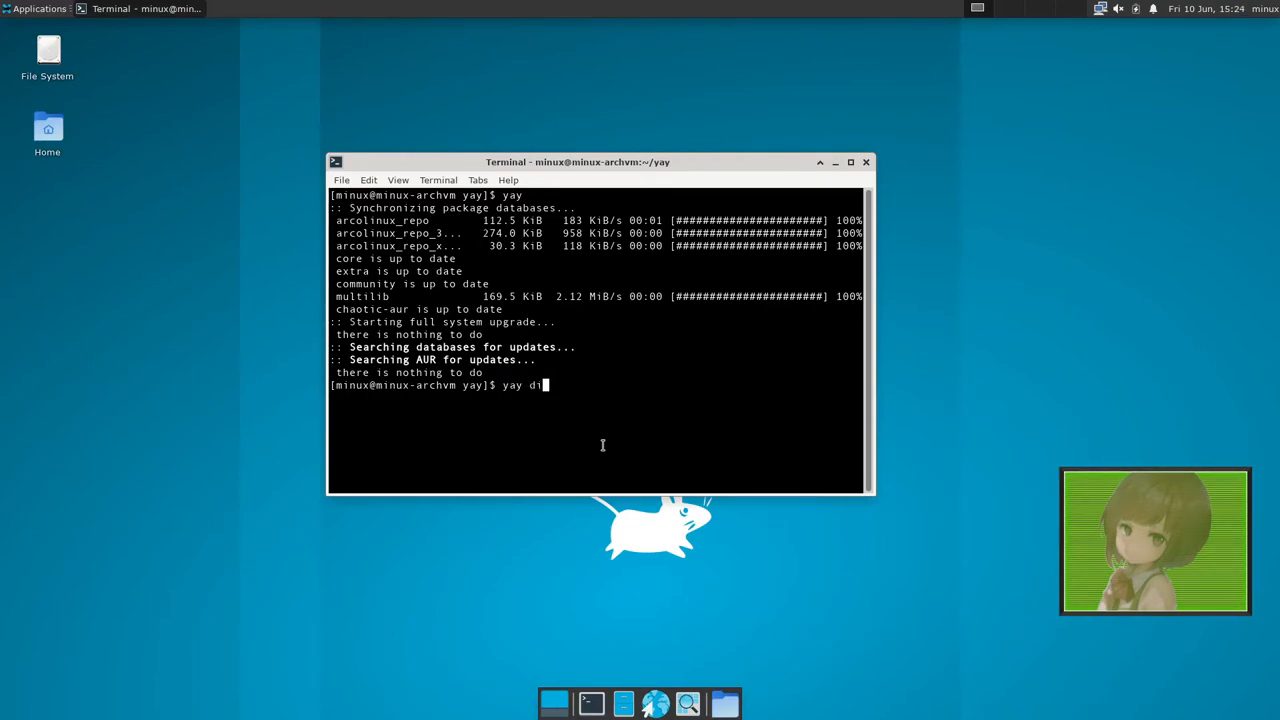
pyautogui.write('scord')
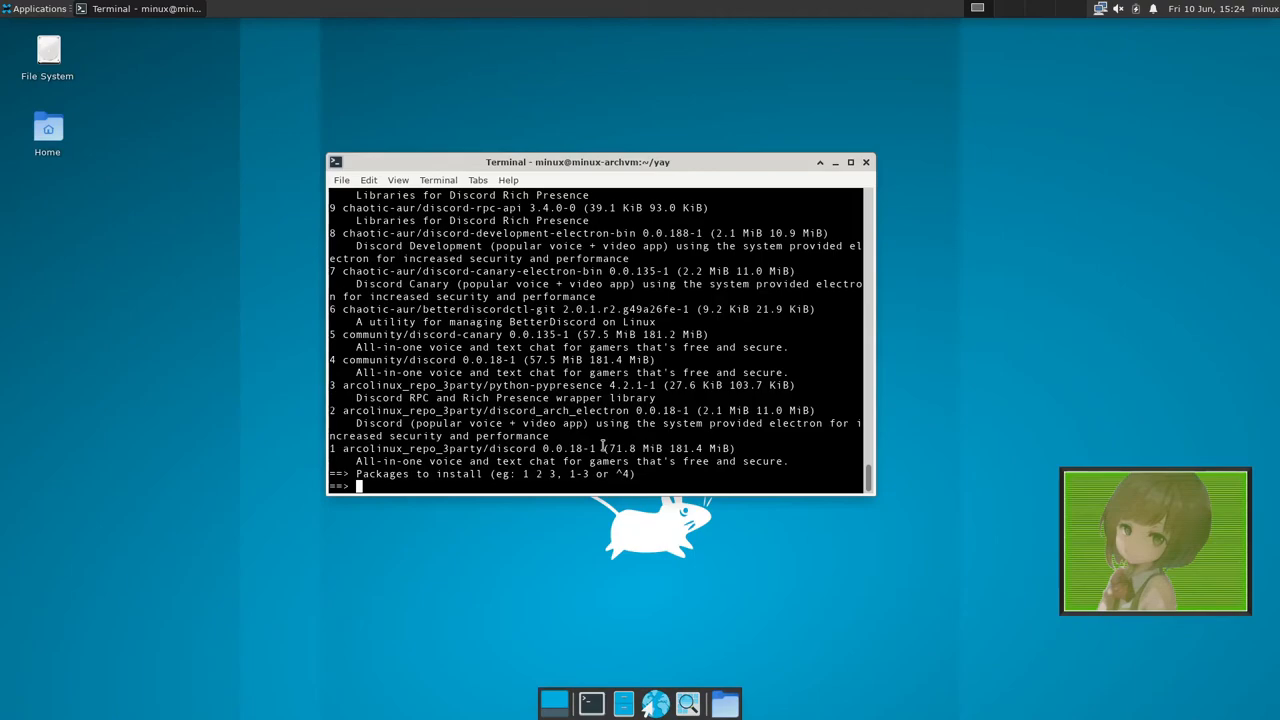
pyautogui.moveTo(868, 492)
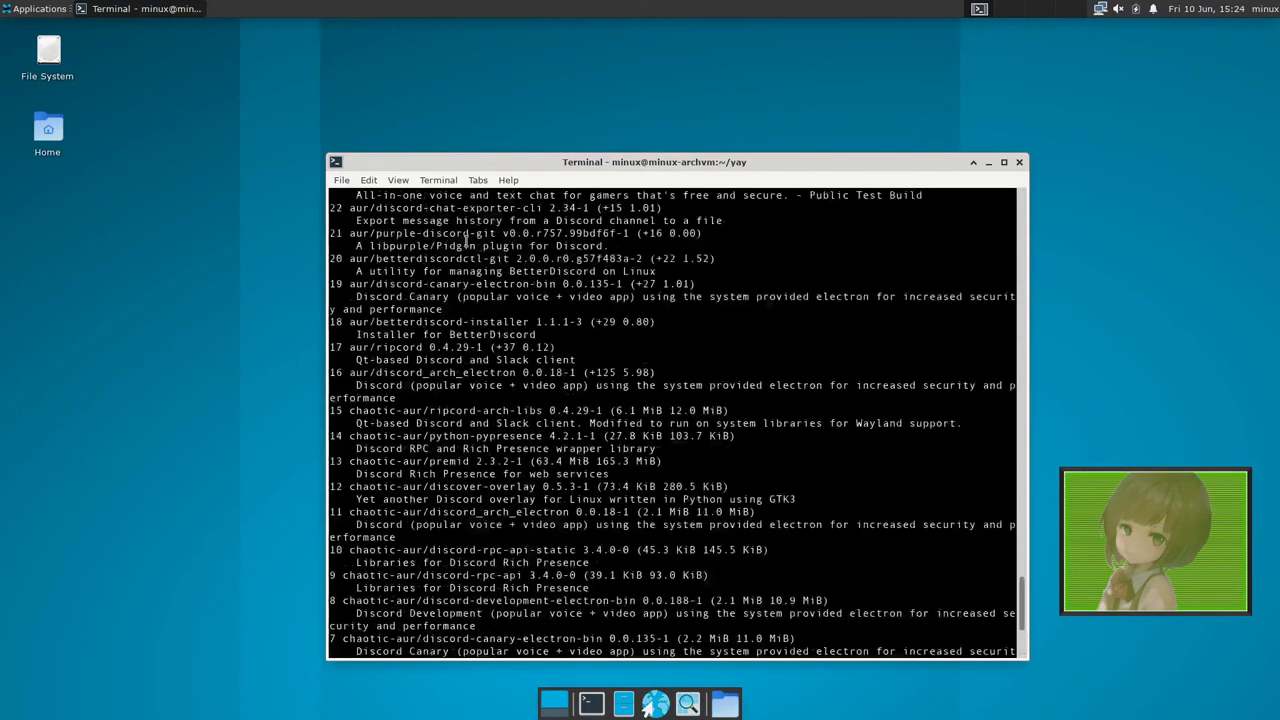
pyautogui.scroll(-3)
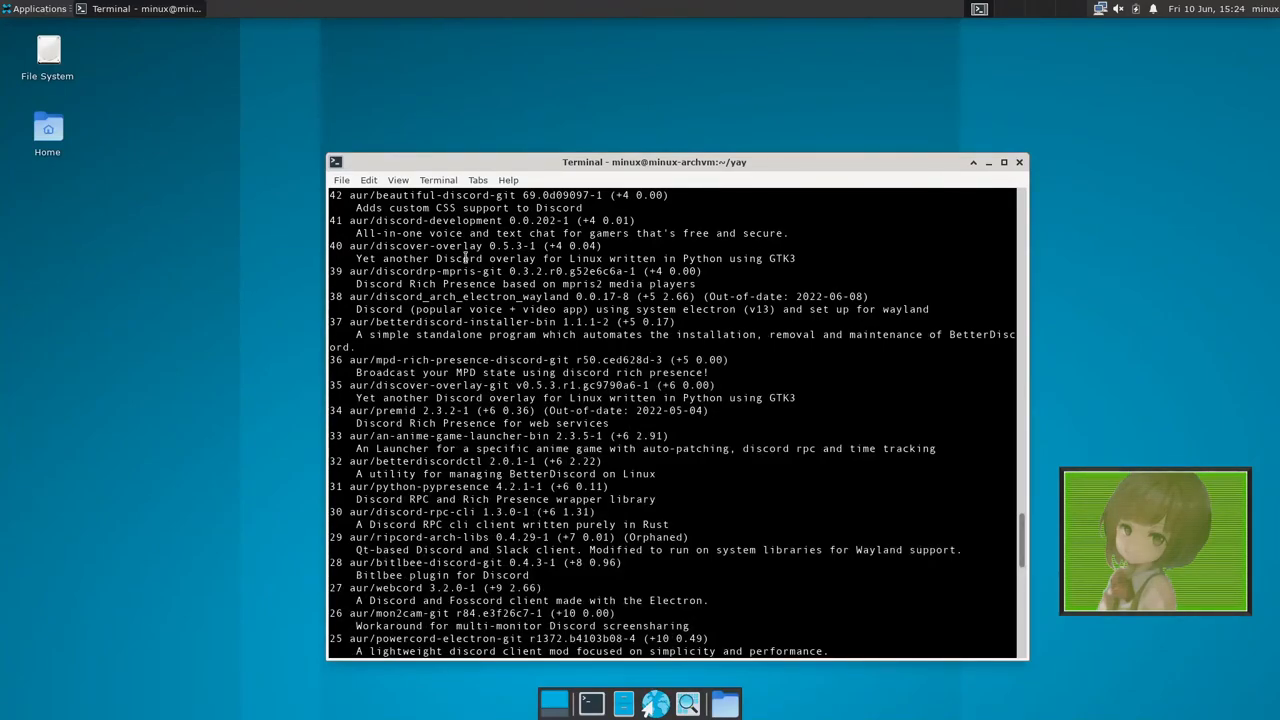
pyautogui.scroll(-3)
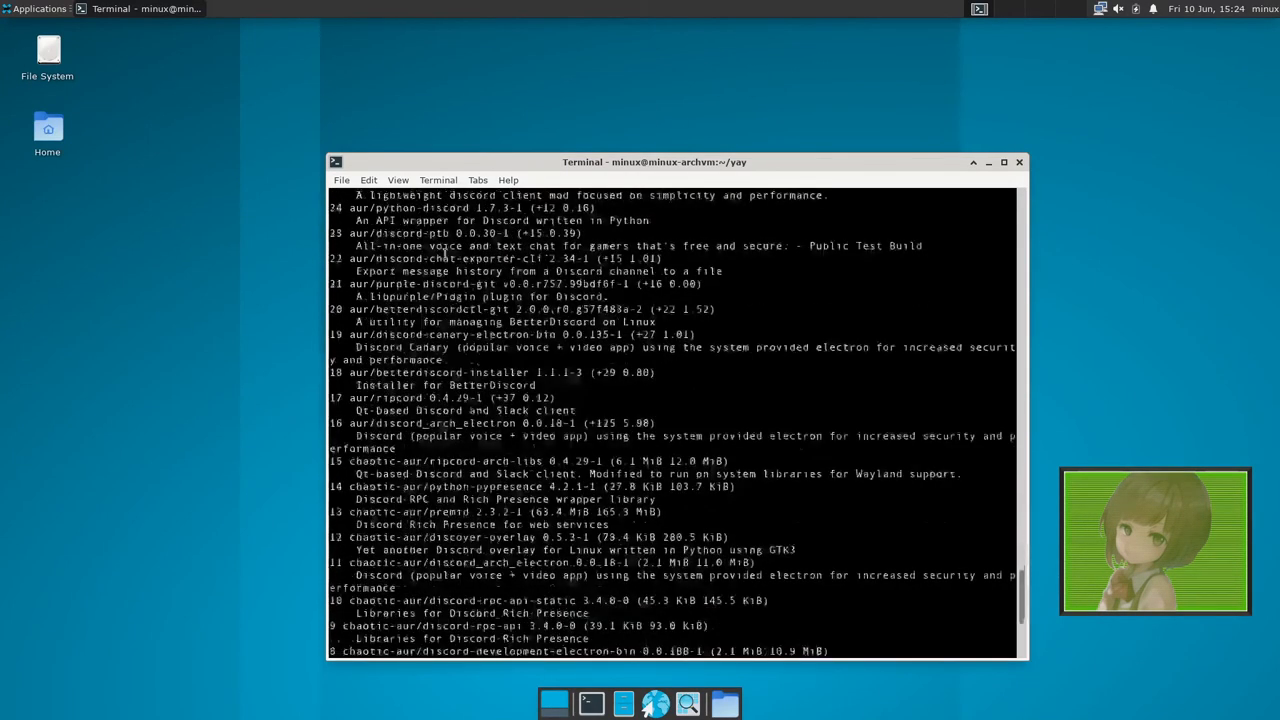